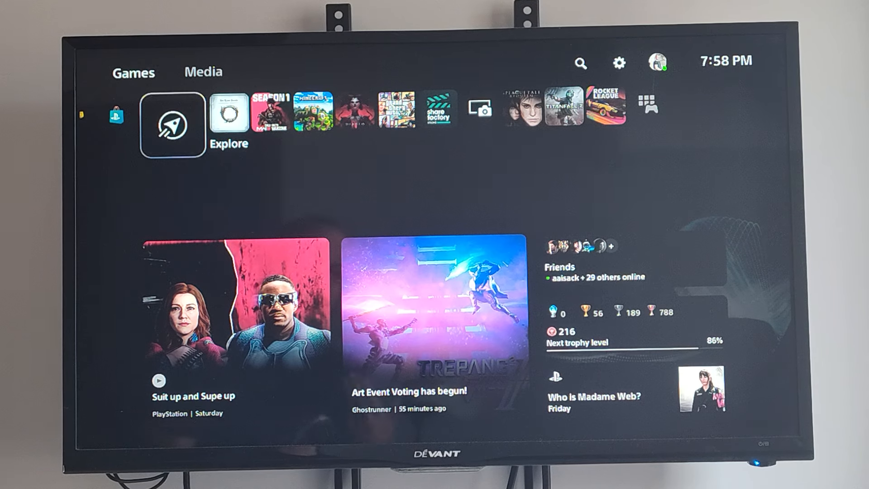
# Go to Settings > Users and Accounts > Privacy.
pyautogui.press('right')
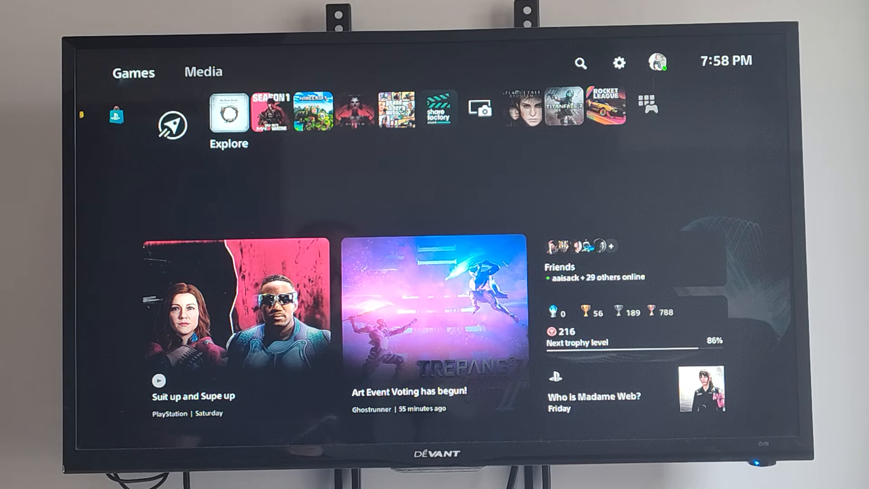
pyautogui.moveTo(619, 62)
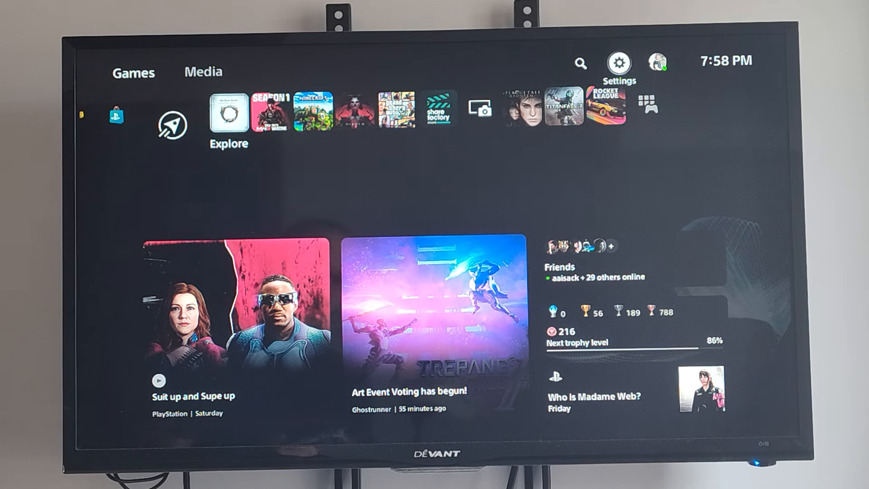
pyautogui.click(619, 62)
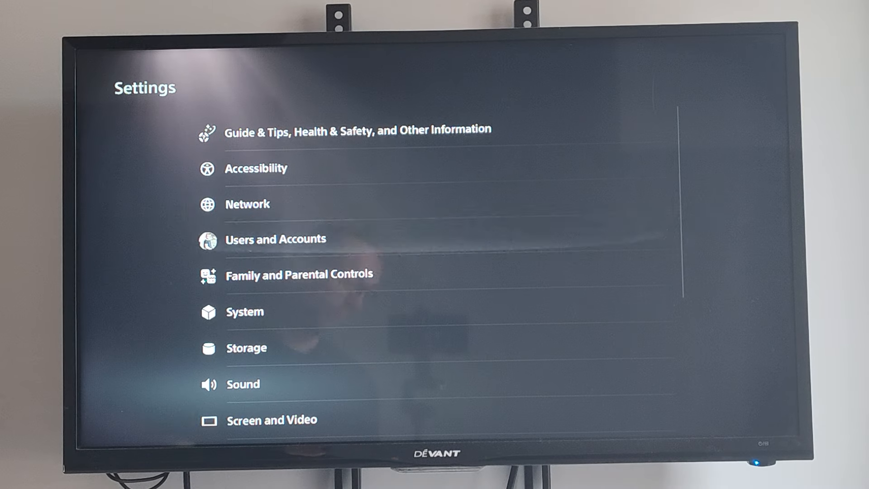
pyautogui.click(274, 239)
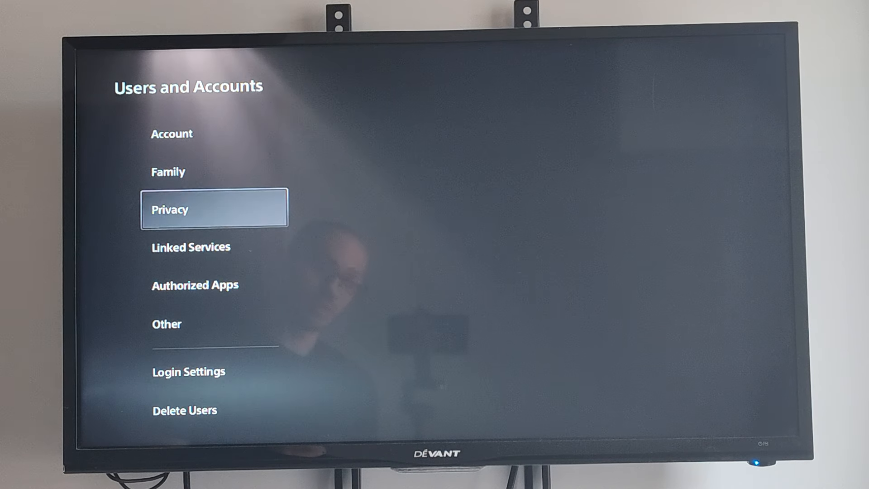
pyautogui.click(214, 209)
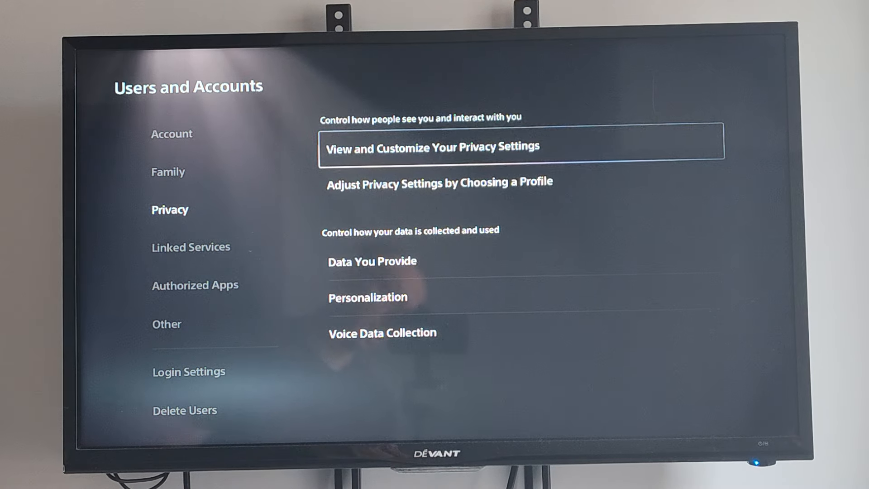
# Open 'View and Customize Your Privacy Settings' and scroll to 'Players you're blocking'.
pyautogui.click(433, 146)
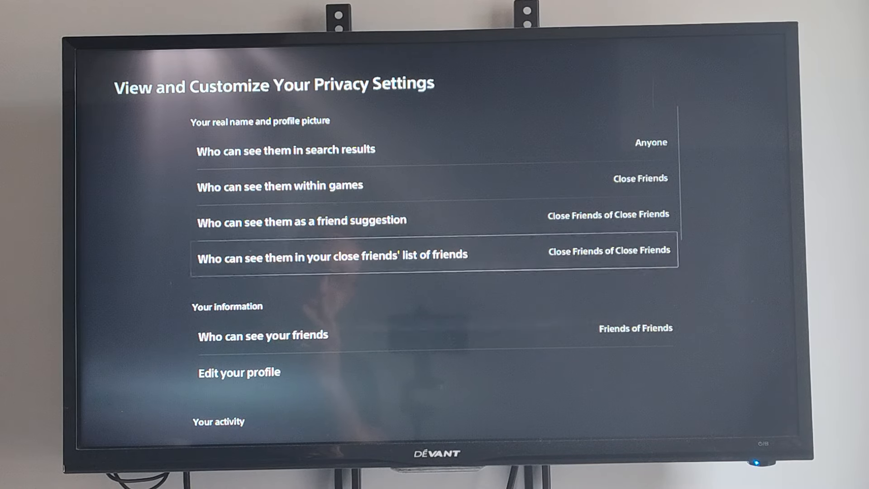
pyautogui.scroll(-3)
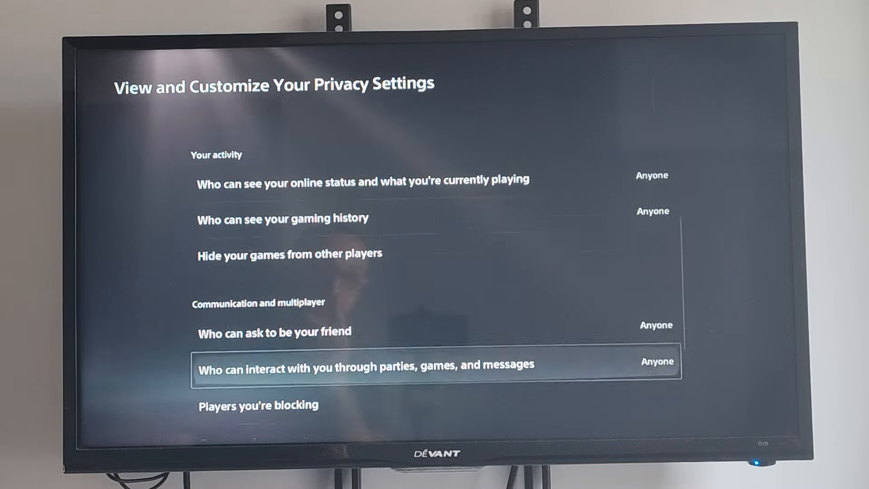
pyautogui.scroll(-3)
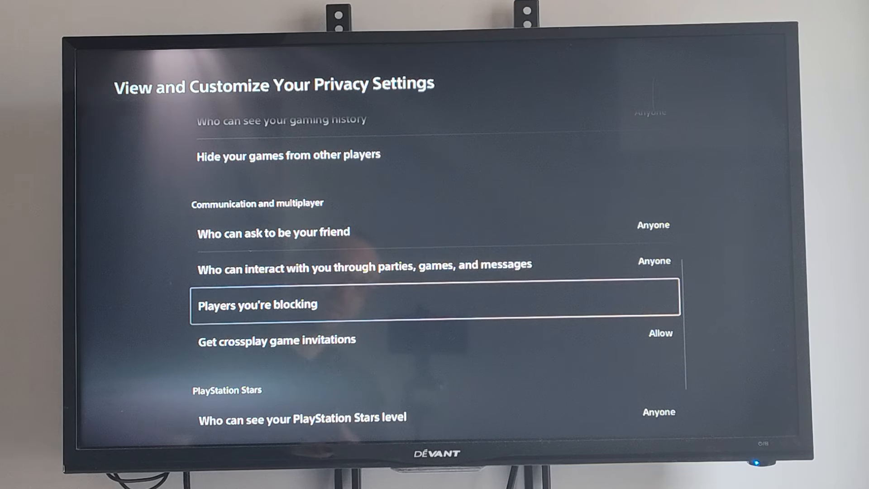